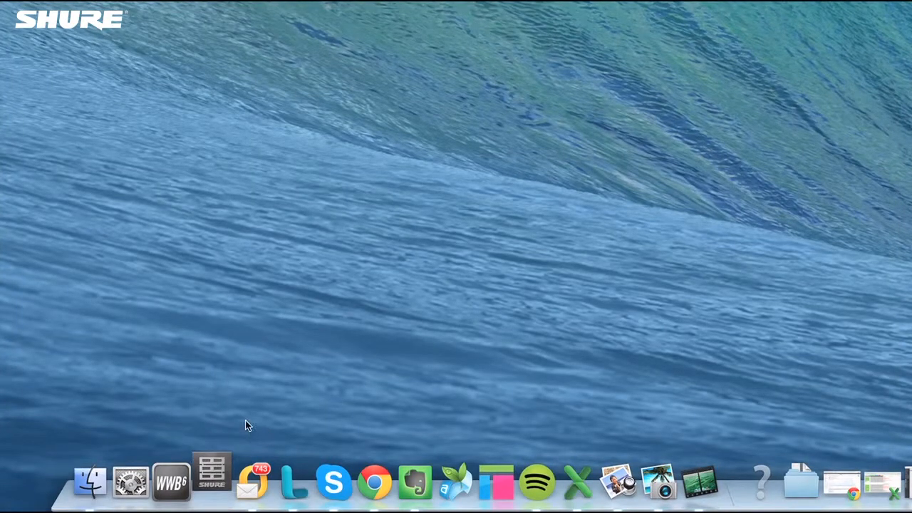
pyautogui.moveTo(250, 414)
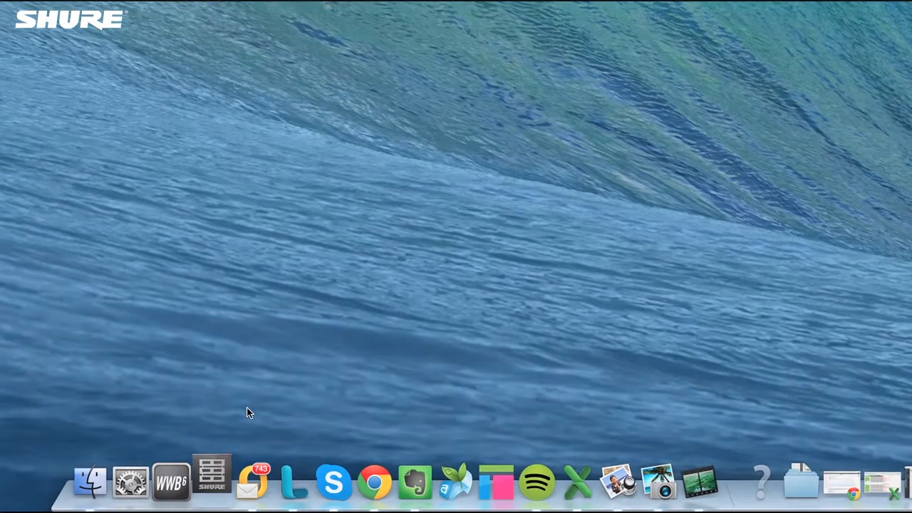
# - Launch the Shure Update Utility from the Wireless Workbench 6 Tools menu
pyautogui.click(243, 7)
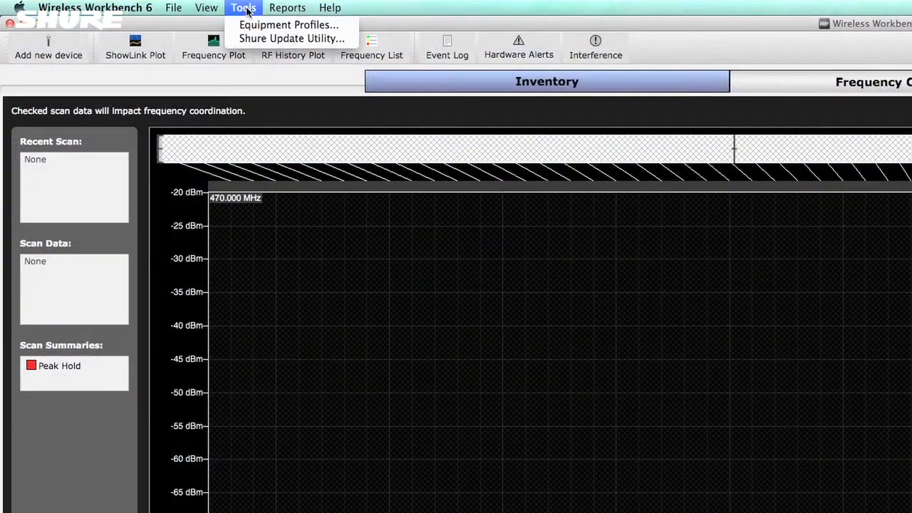
pyautogui.moveTo(292, 39)
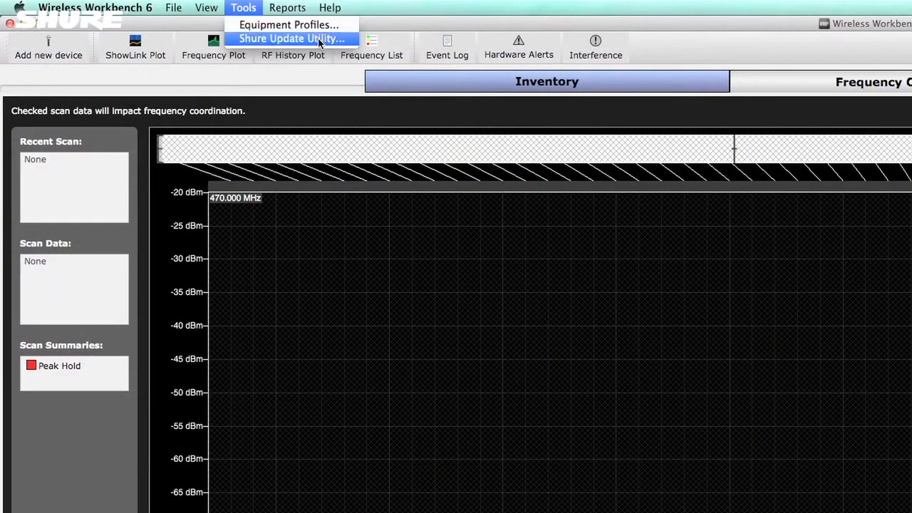
pyautogui.moveTo(354, 44)
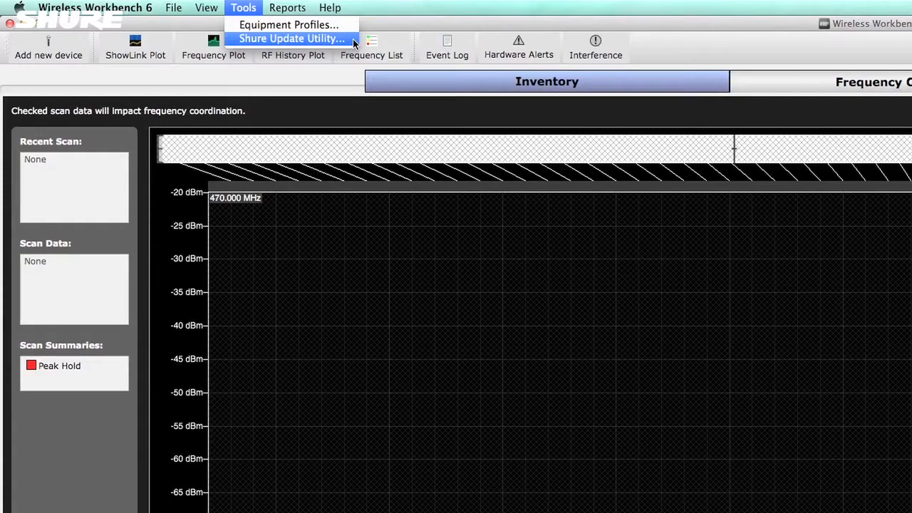
pyautogui.click(294, 38)
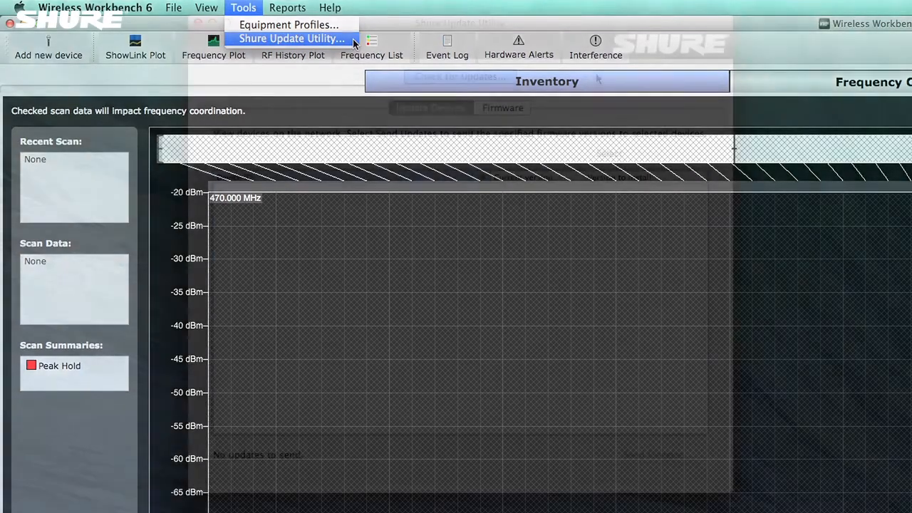
pyautogui.click(292, 38)
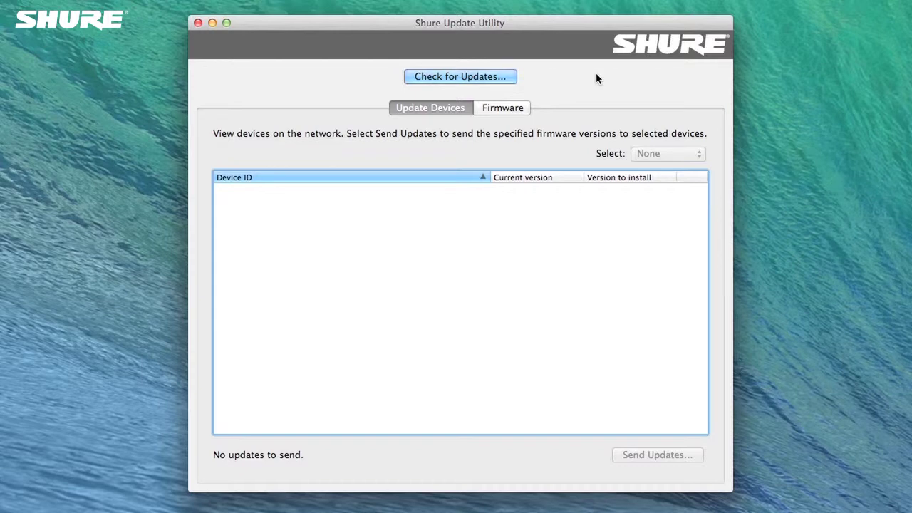
pyautogui.moveTo(511, 81)
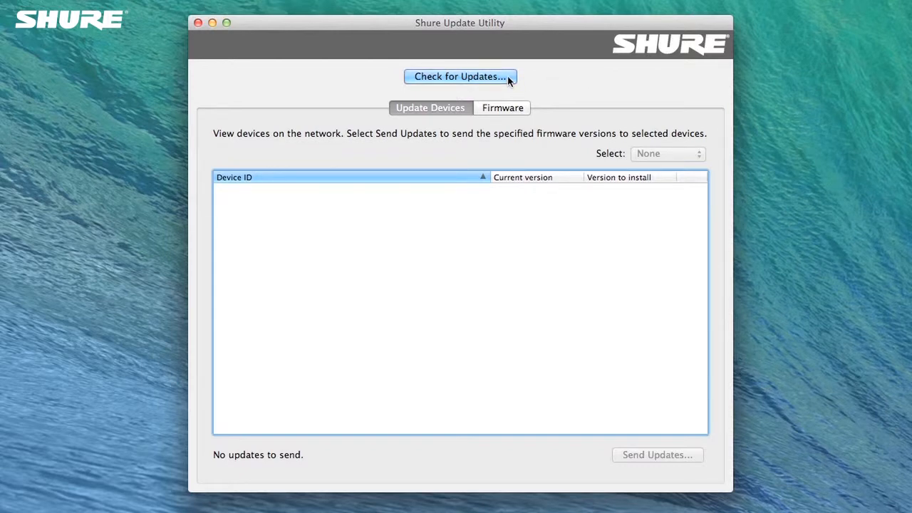
# - Check for updates and download all six selected AXT 1.14.6 firmware updates
pyautogui.click(460, 76)
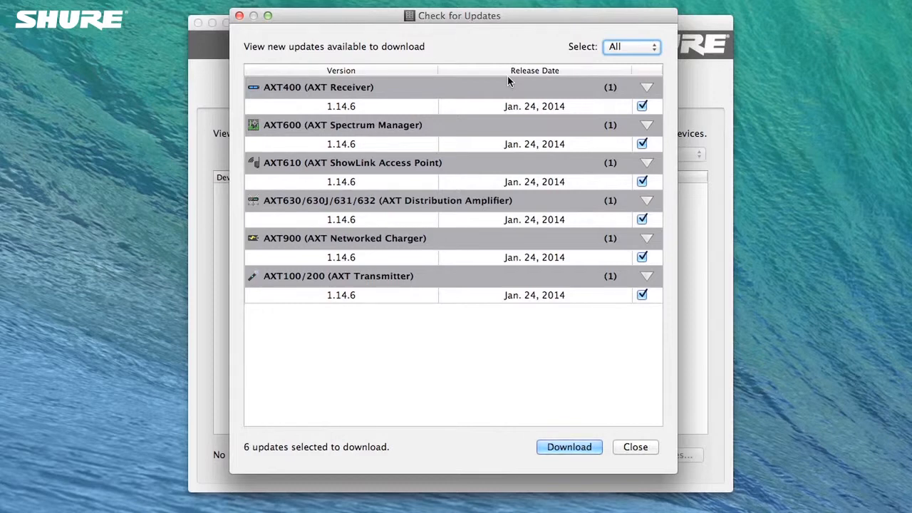
pyautogui.moveTo(574, 375)
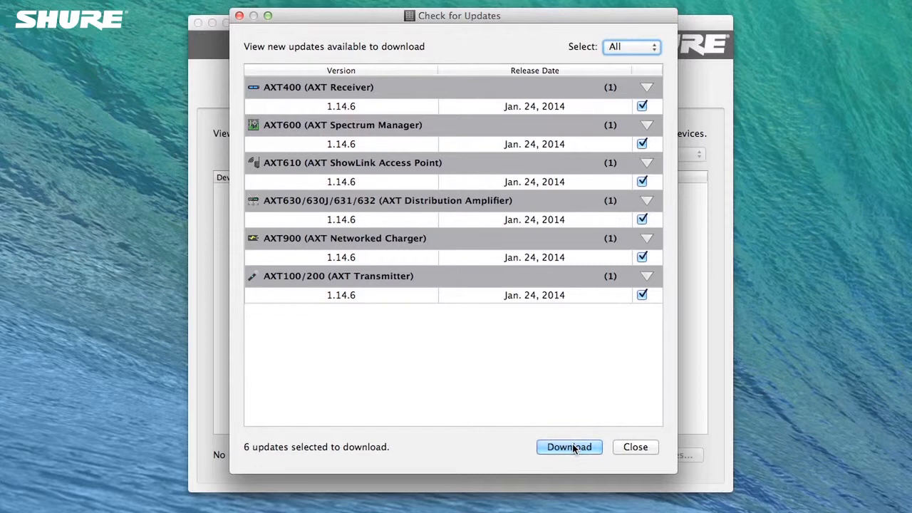
pyautogui.click(569, 447)
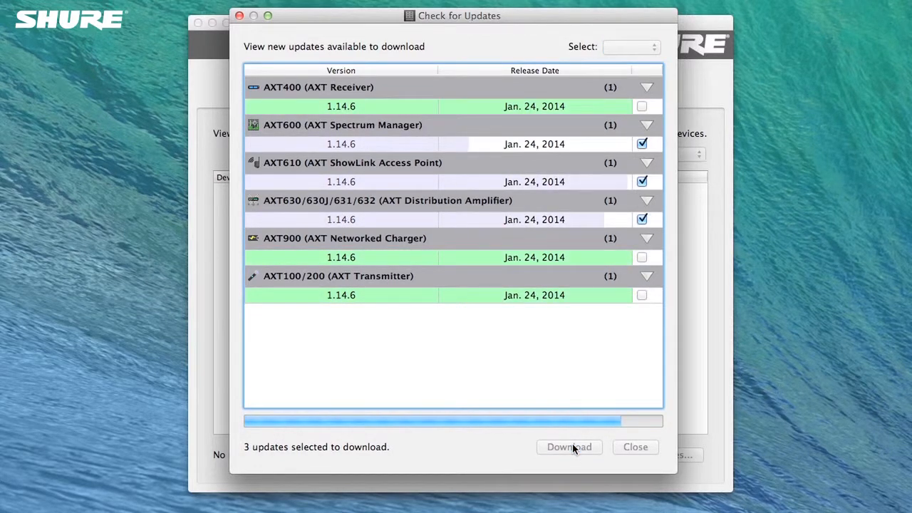
pyautogui.click(570, 447)
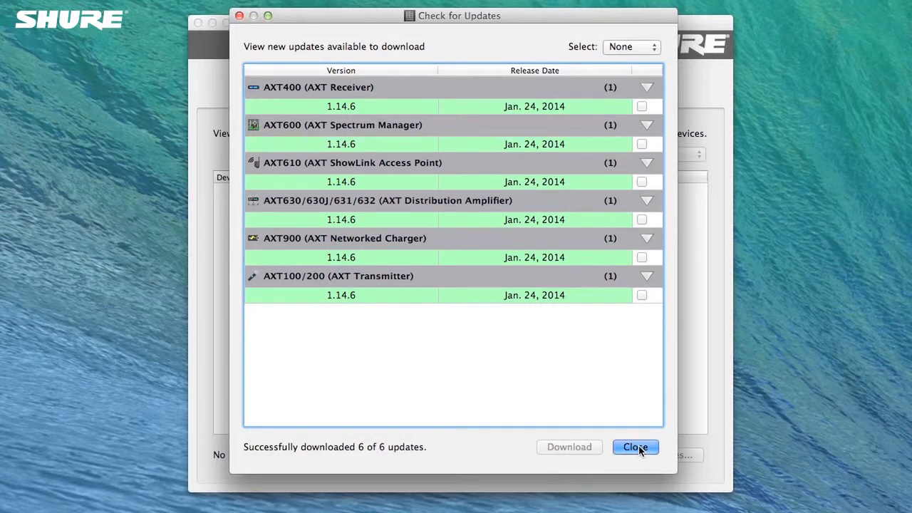
# - Close the finished download window and view the downloaded firmware list
pyautogui.click(635, 447)
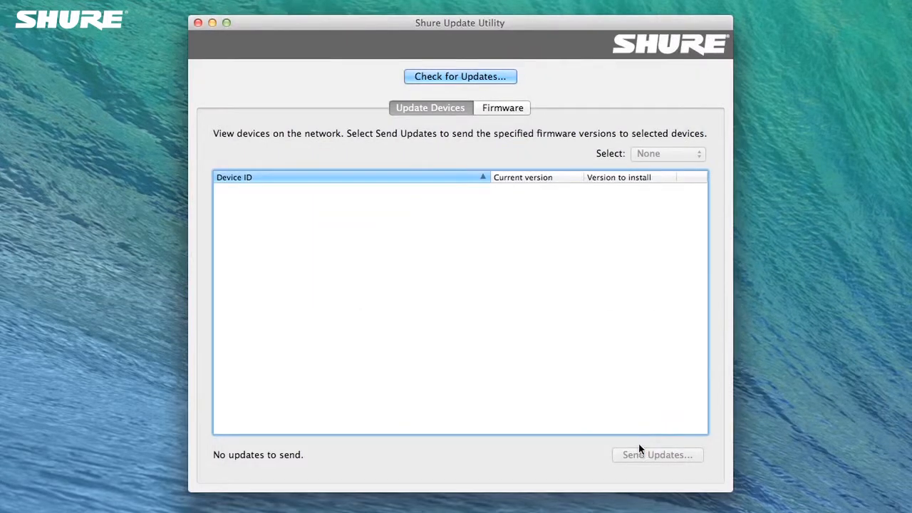
pyautogui.moveTo(530, 222)
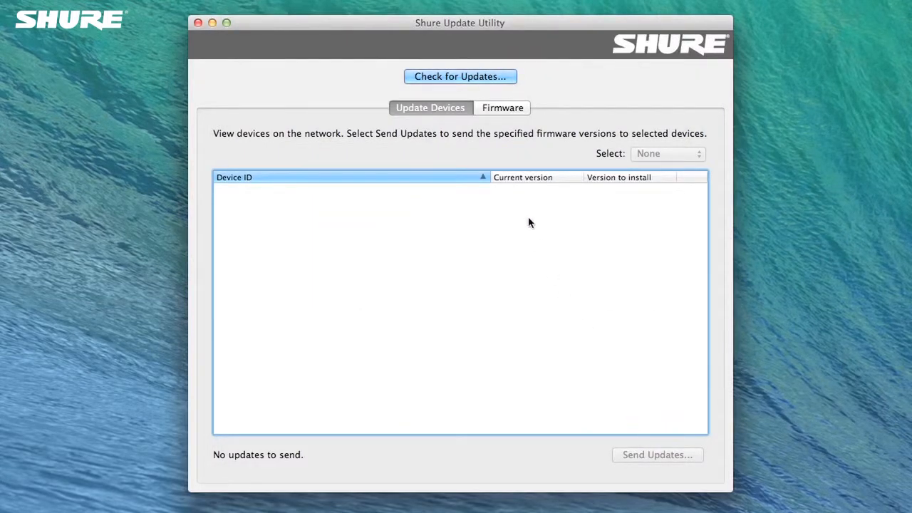
pyautogui.click(503, 107)
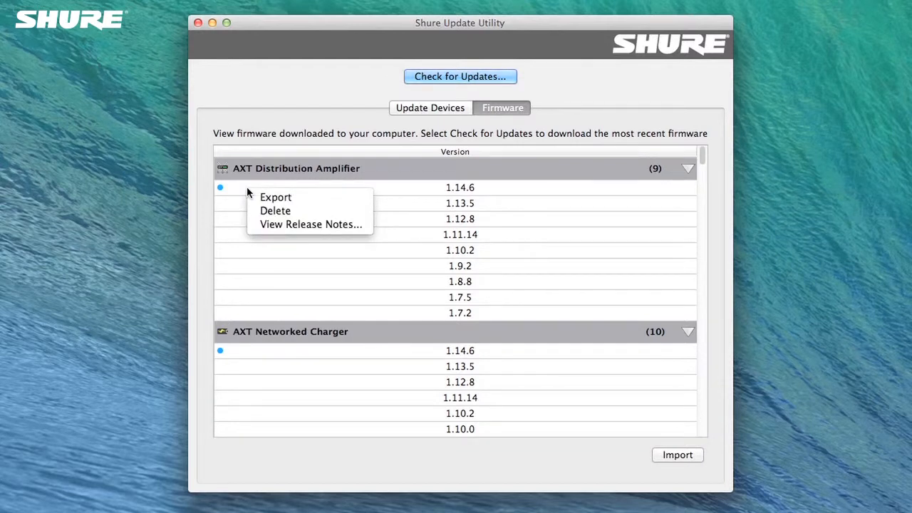
pyautogui.moveTo(355, 206)
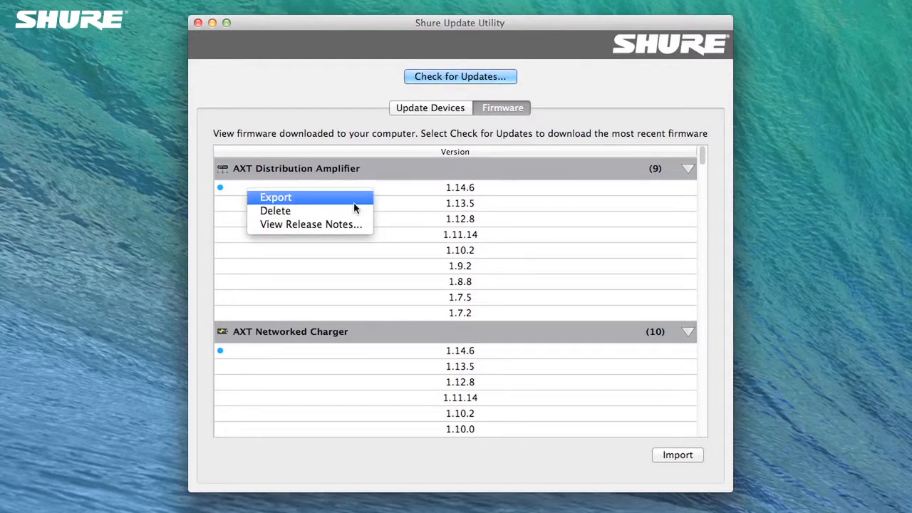
pyautogui.moveTo(373, 226)
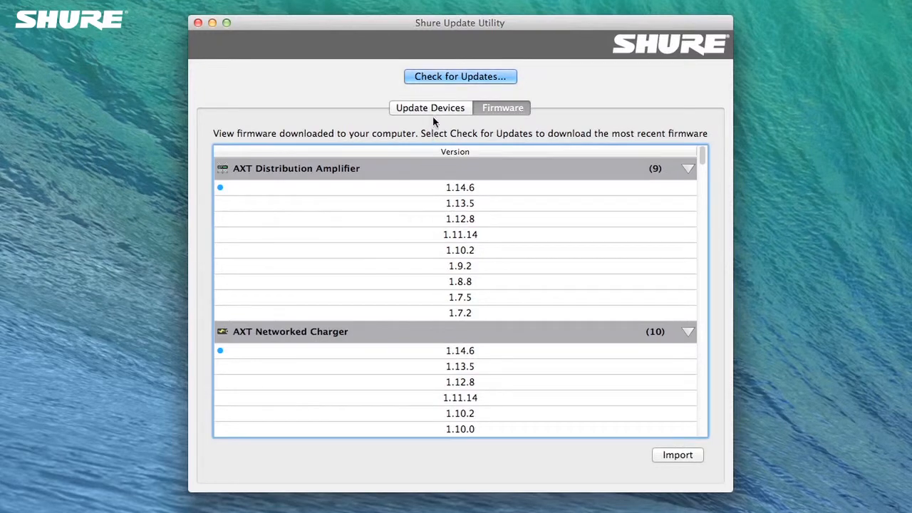
# - Show the Update Devices list with AXT400 receiver and transmitter at 1.13.5
pyautogui.click(431, 108)
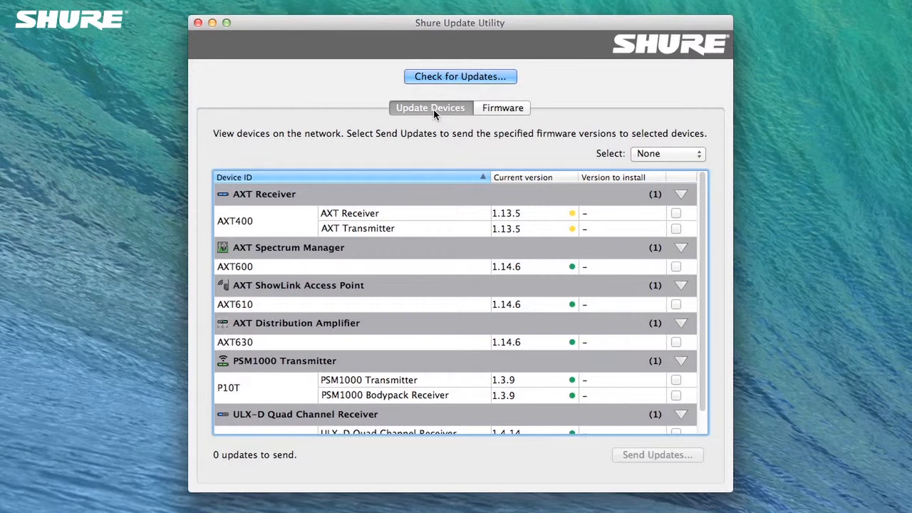
pyautogui.moveTo(368, 167)
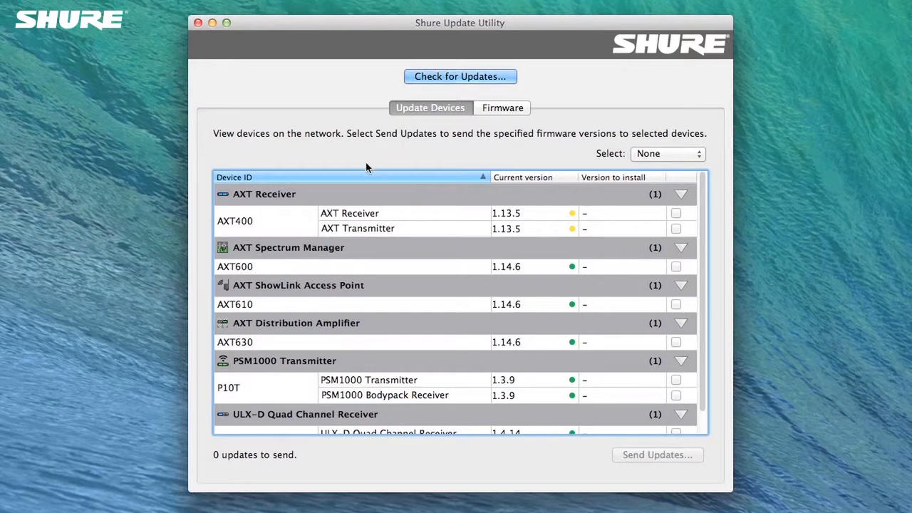
pyautogui.moveTo(299, 226)
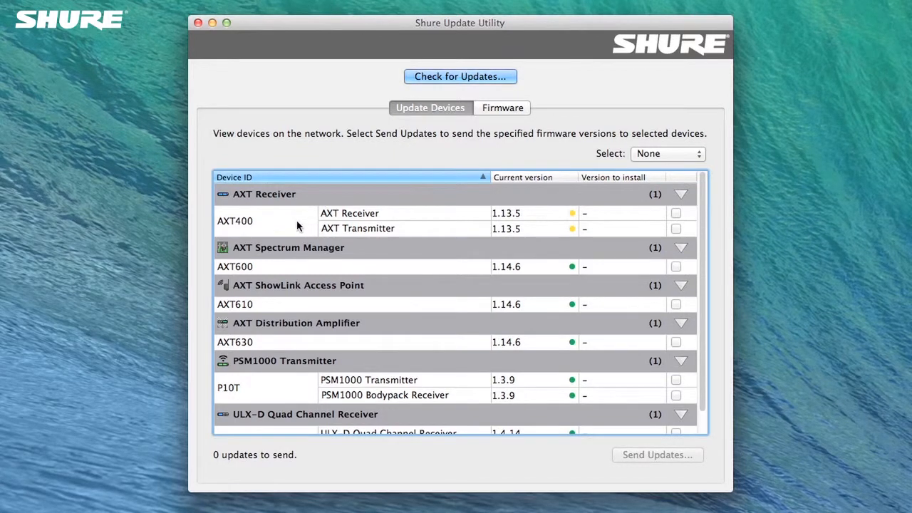
pyautogui.moveTo(299, 224)
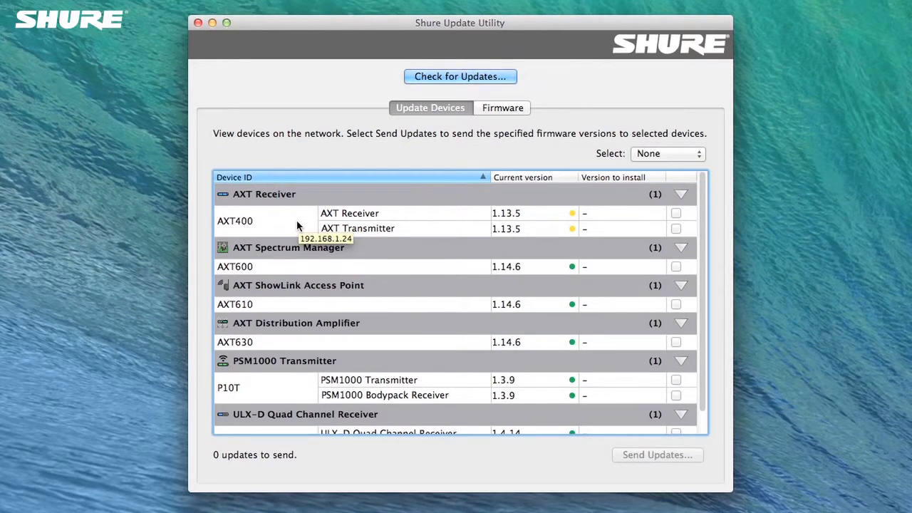
pyautogui.moveTo(569, 252)
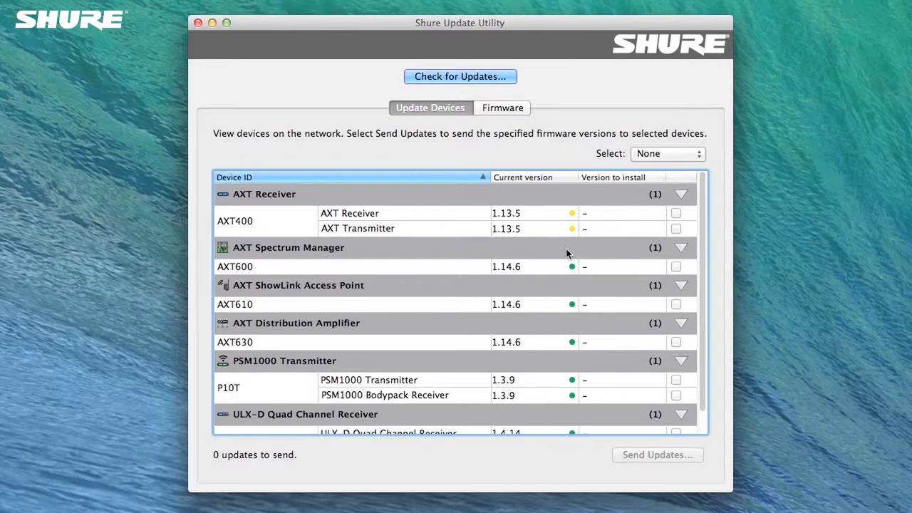
pyautogui.moveTo(578, 251)
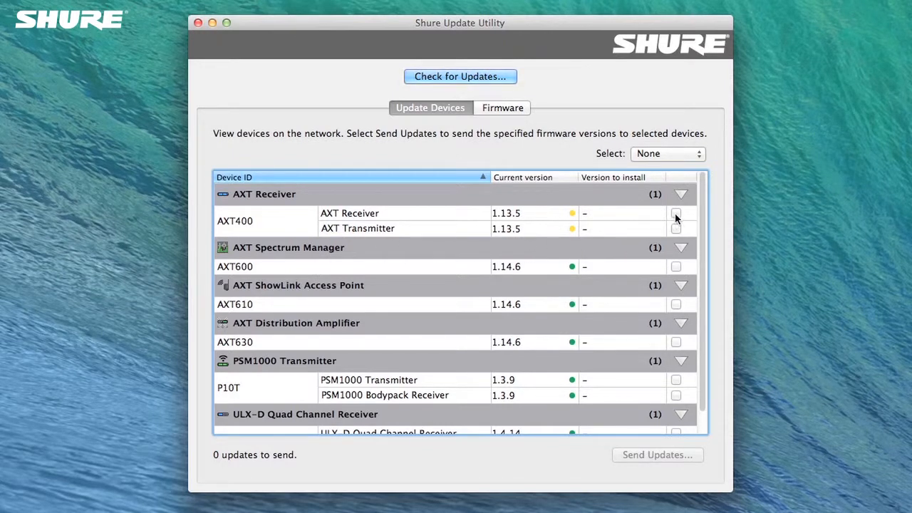
# - Mark the AXT Receiver and AXT Transmitter for update, keeping version 1.14.6
pyautogui.click(678, 214)
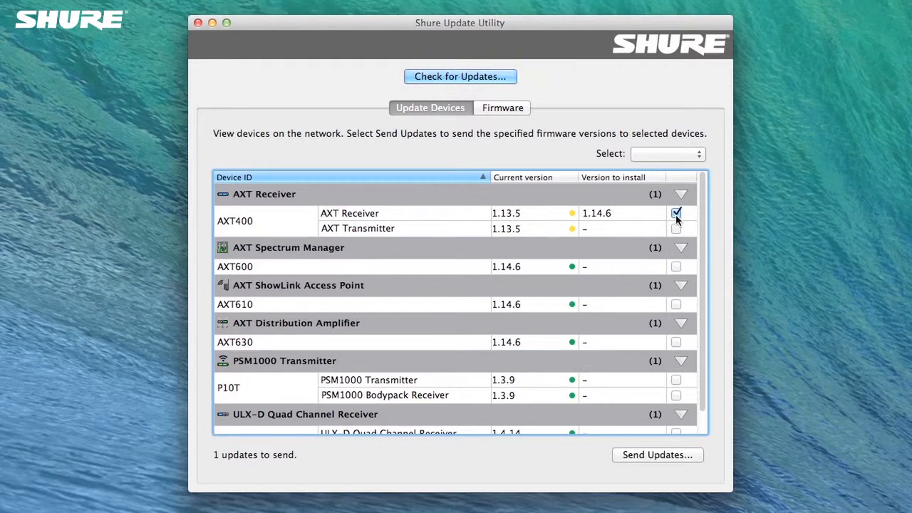
pyautogui.click(678, 229)
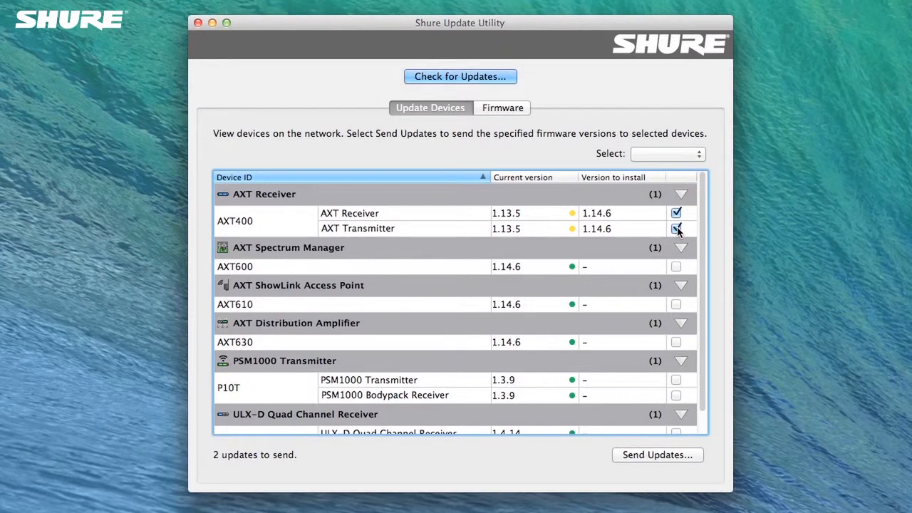
pyautogui.click(620, 228)
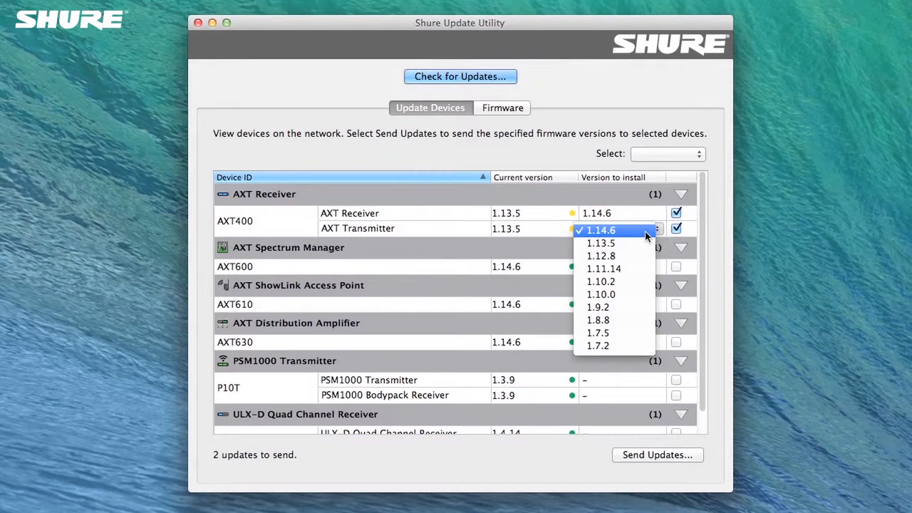
pyautogui.click(612, 230)
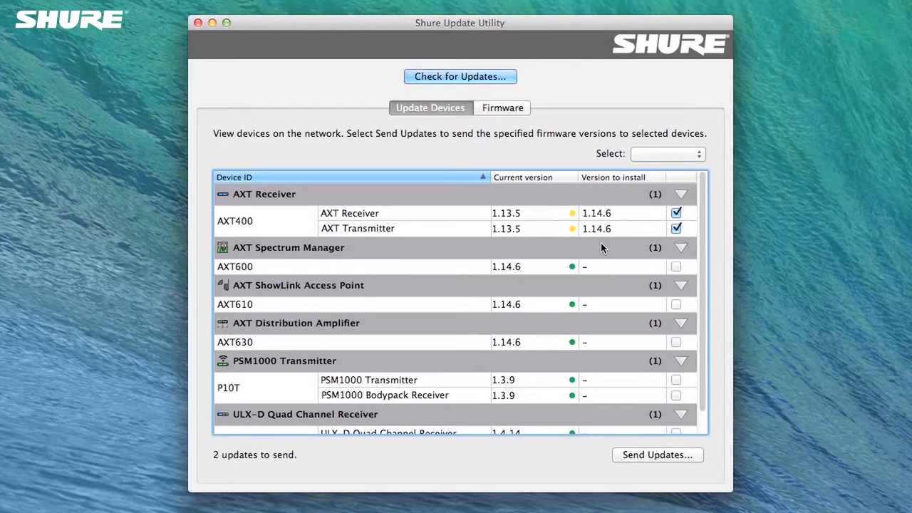
pyautogui.moveTo(613, 253)
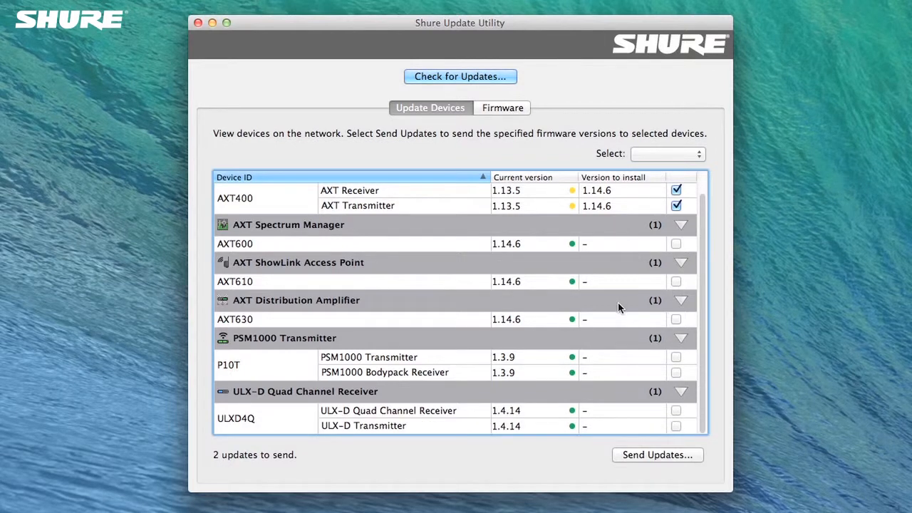
pyautogui.moveTo(633, 383)
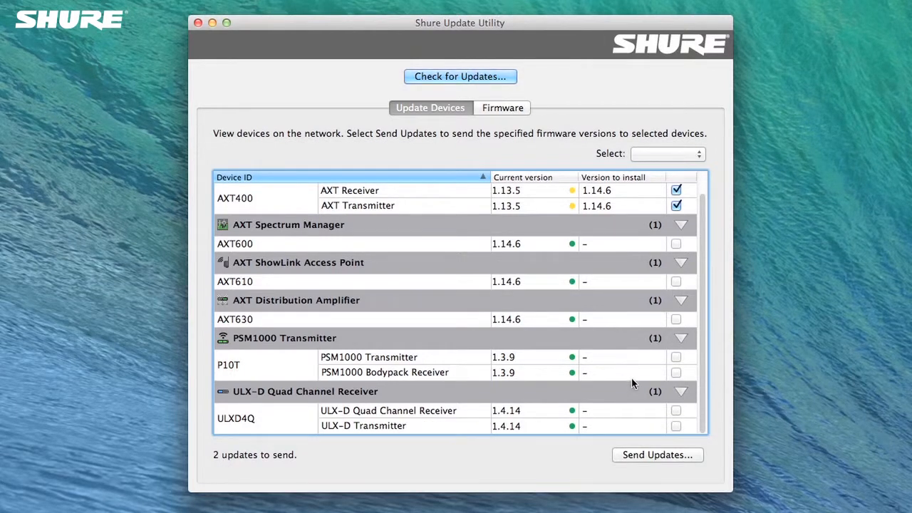
pyautogui.moveTo(636, 394)
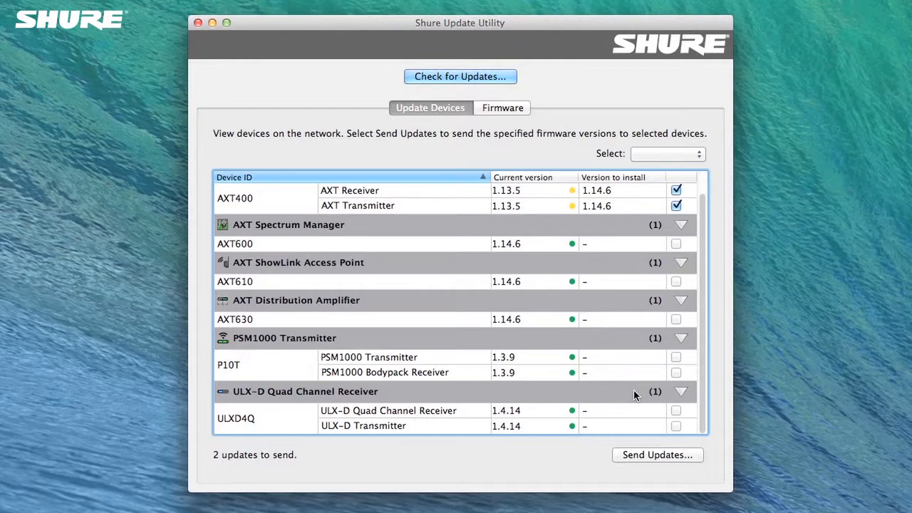
pyautogui.moveTo(659, 385)
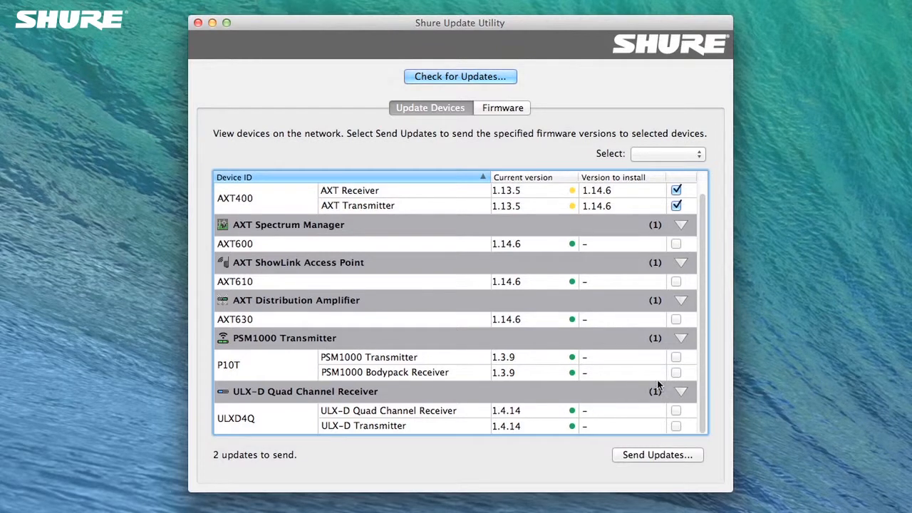
pyautogui.moveTo(679, 361)
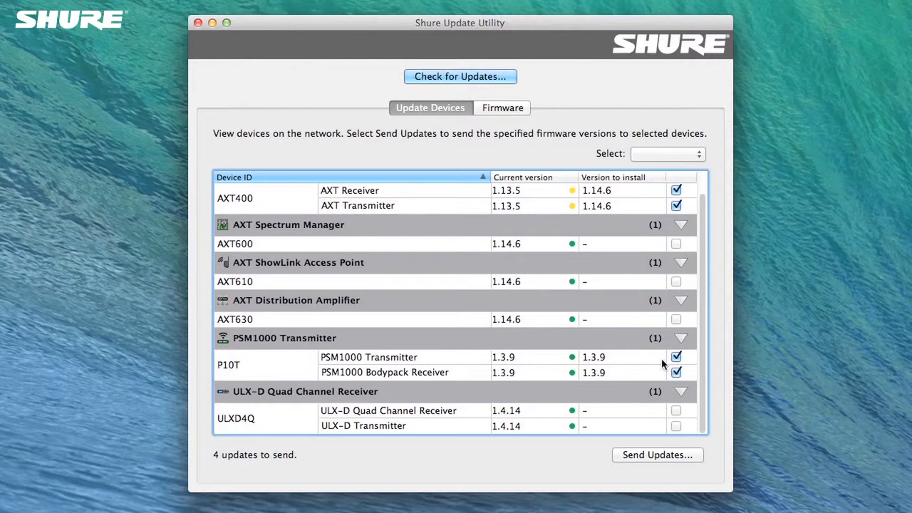
# - Set PSM1000 Transmitter and Bodypack Receiver to install firmware version 1.3.7
pyautogui.click(623, 357)
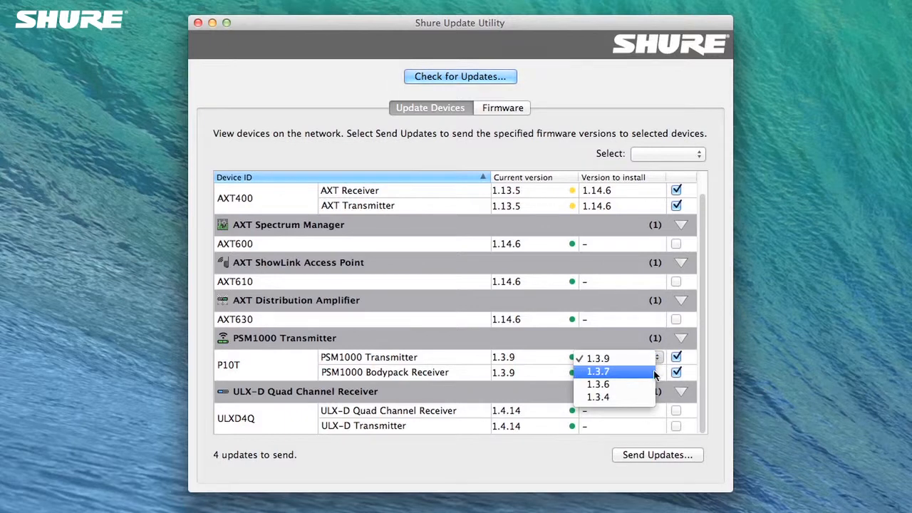
pyautogui.click(597, 371)
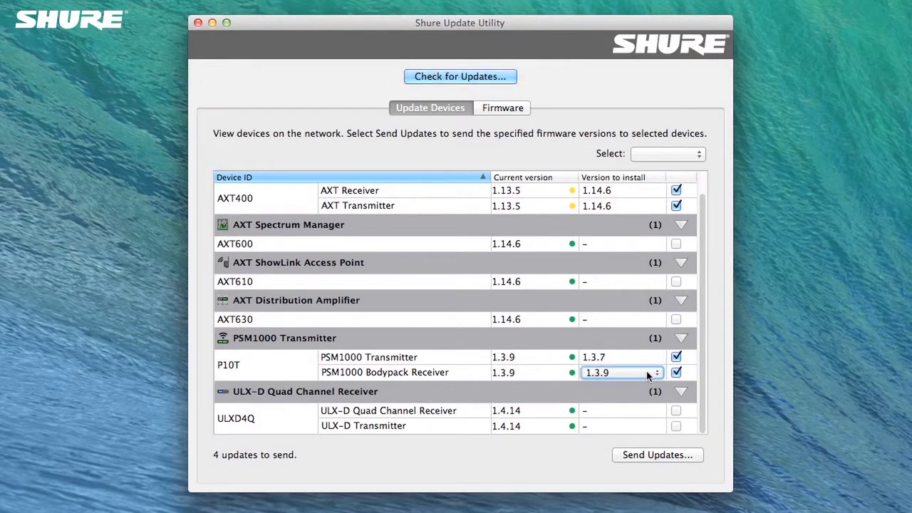
pyautogui.click(620, 373)
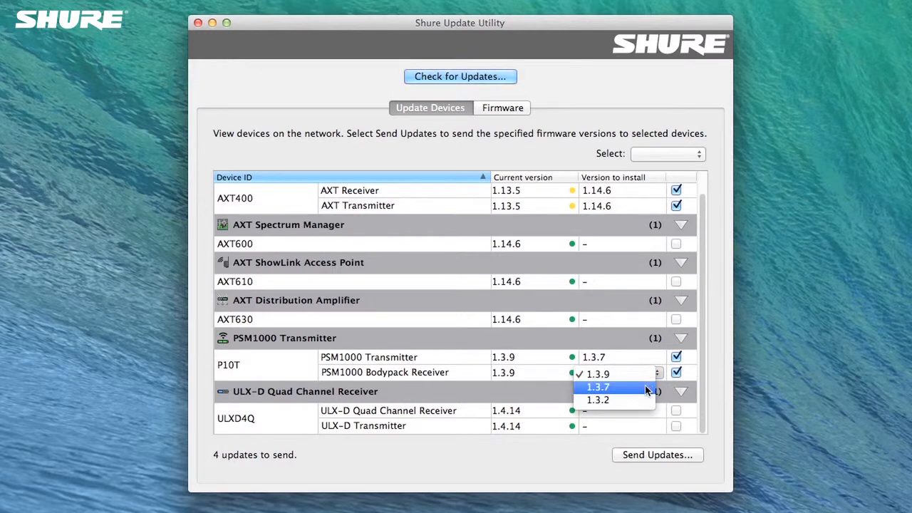
pyautogui.click(596, 387)
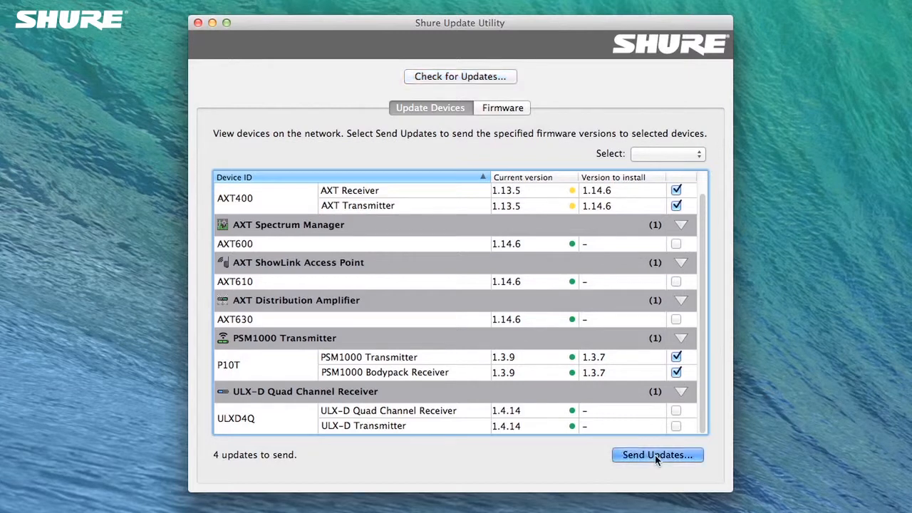
# - Send the four queued firmware updates and close the successful results
pyautogui.click(658, 454)
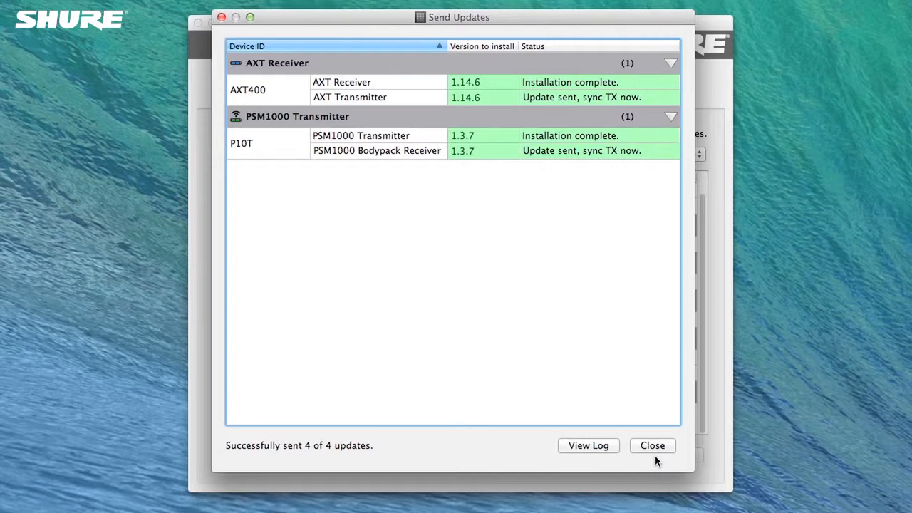
pyautogui.click(653, 445)
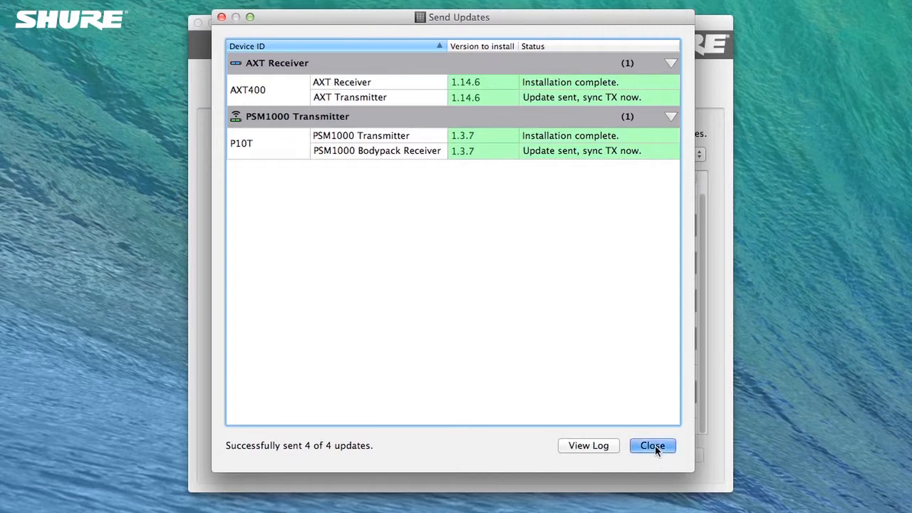
pyautogui.click(653, 446)
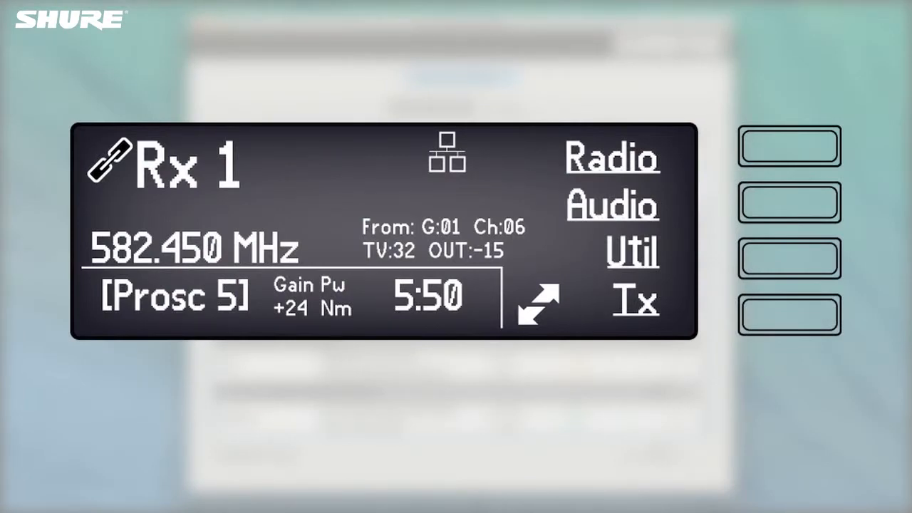
# - On the AXT400 receiver, send firmware 1.14.6 to the transmitter via IR
pyautogui.click(789, 315)
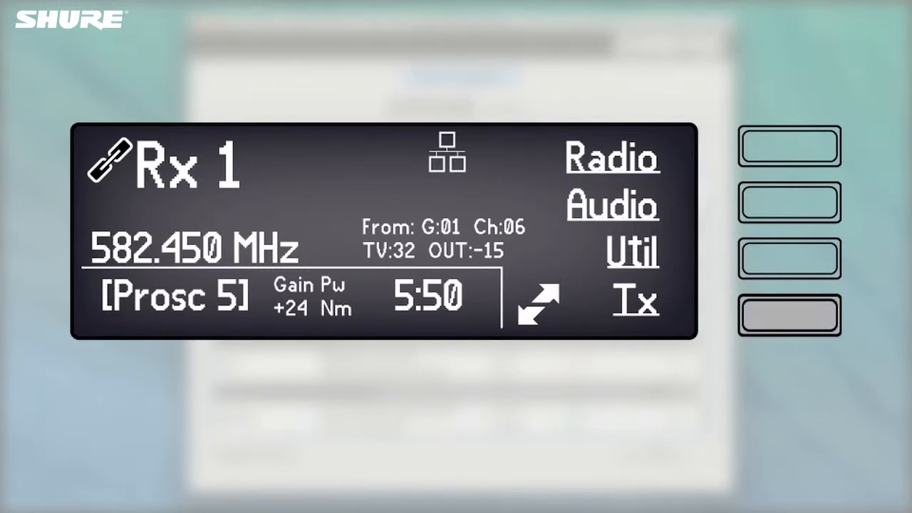
pyautogui.click(788, 317)
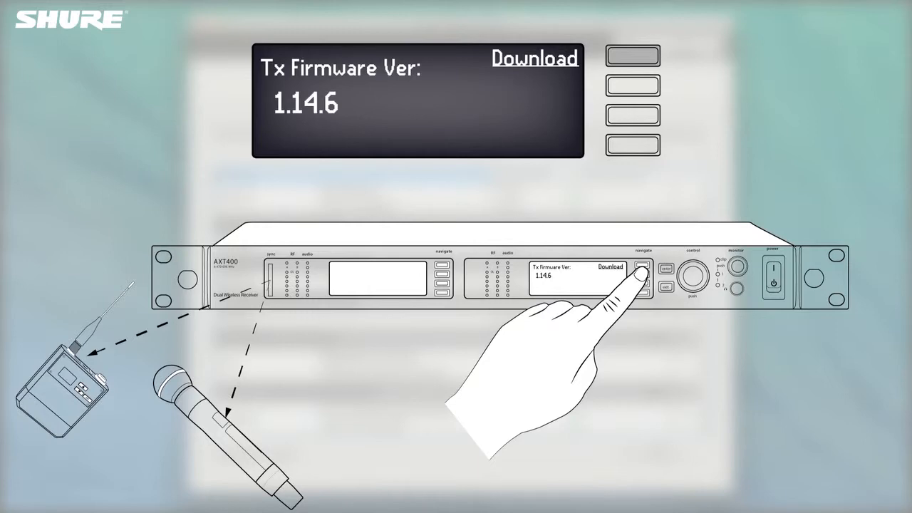
pyautogui.click(642, 264)
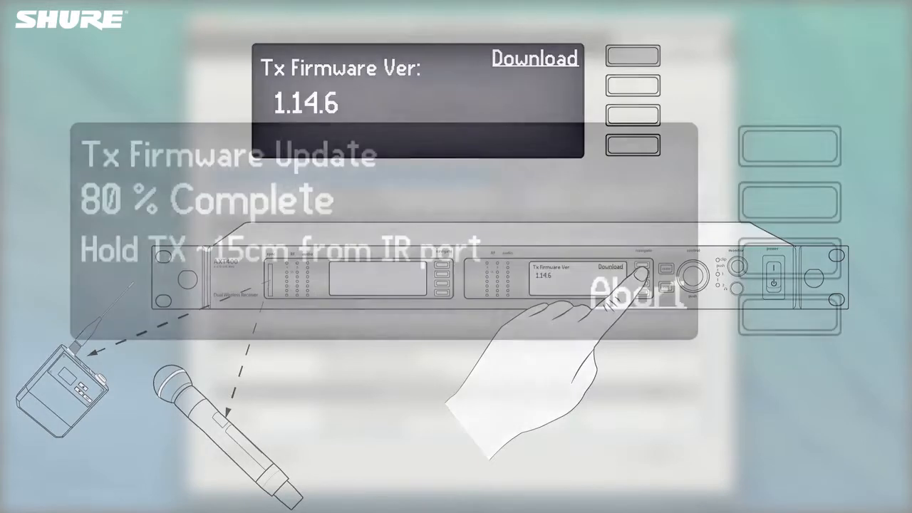